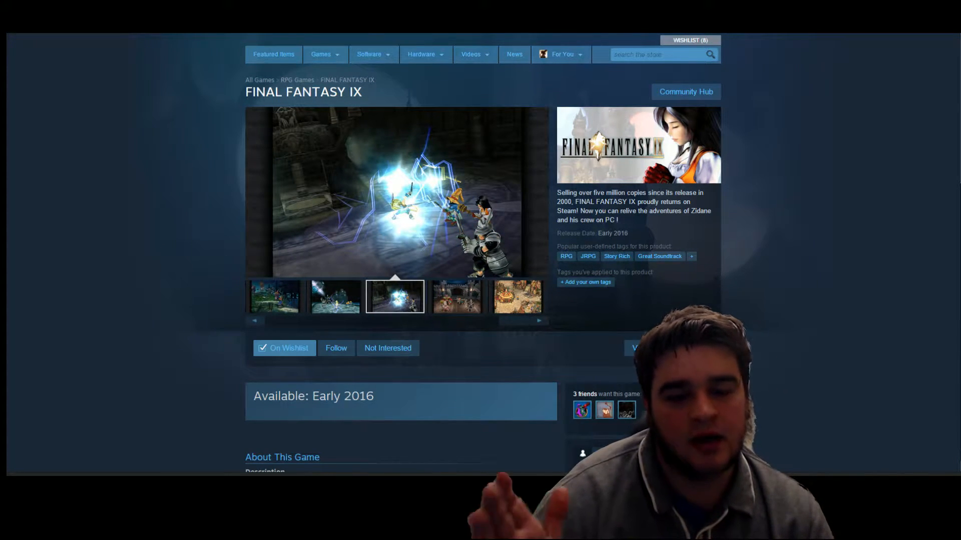
Step: Cycle through the castle arena, theatre sword-fight, giant-roots landscape, and black-mage forest screenshots
{"action": "left_click", "coordinate": [456, 297]}
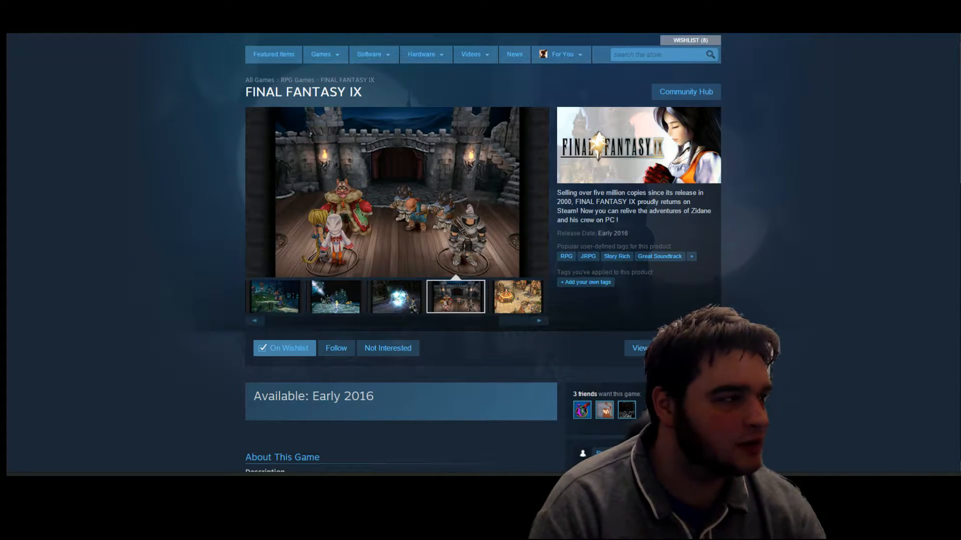
{"action": "left_click", "coordinate": [515, 296]}
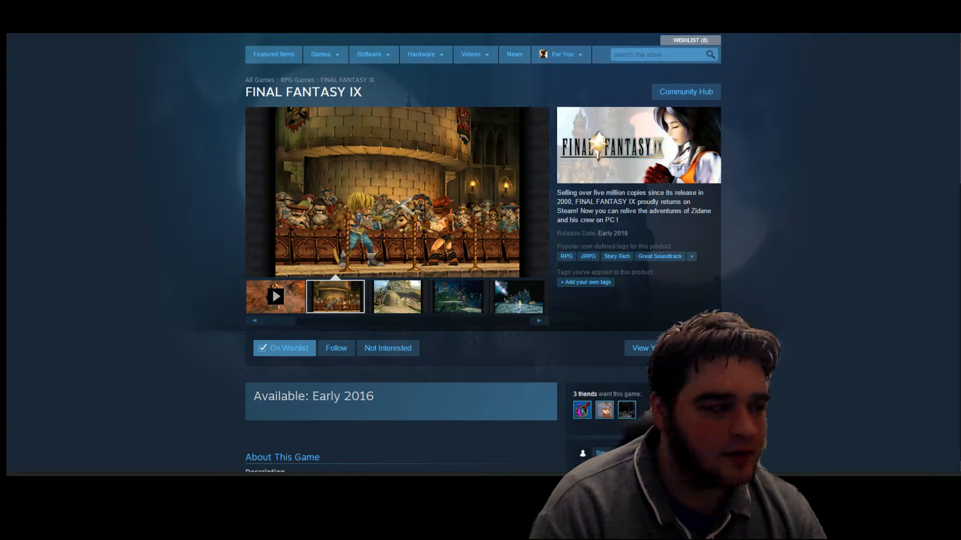
{"action": "left_click", "coordinate": [396, 297]}
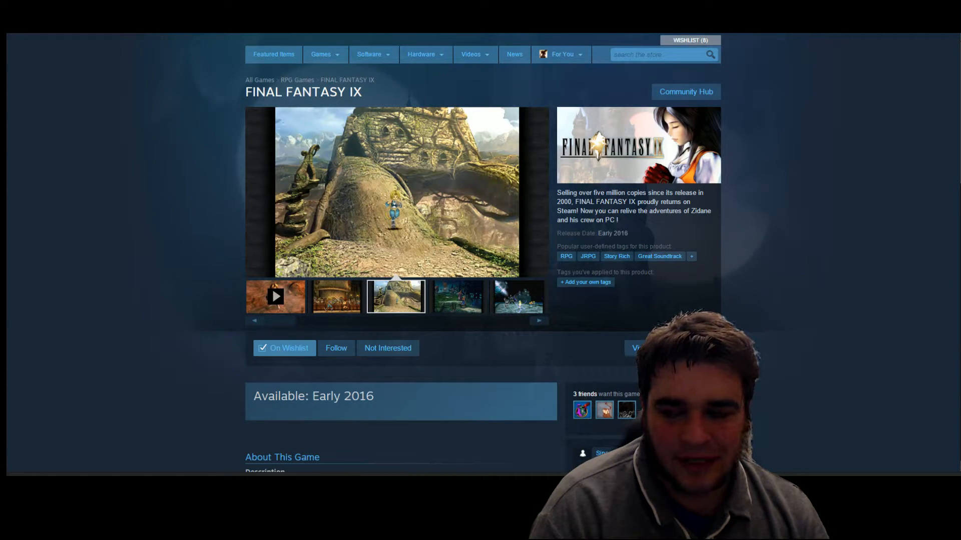
{"action": "left_click", "coordinate": [456, 298]}
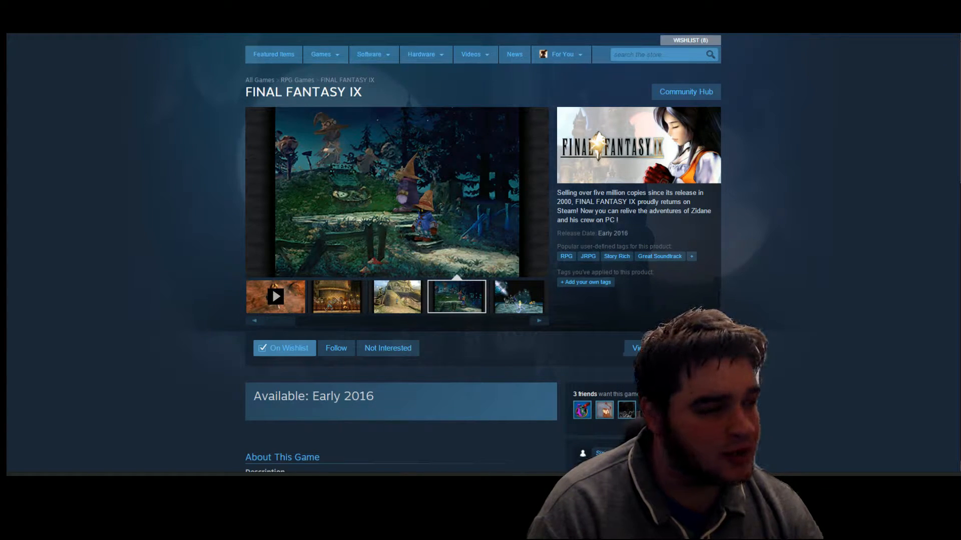
Step: Show the theatre stage sword-fight screenshot again in the main viewer
{"action": "left_click", "coordinate": [517, 296]}
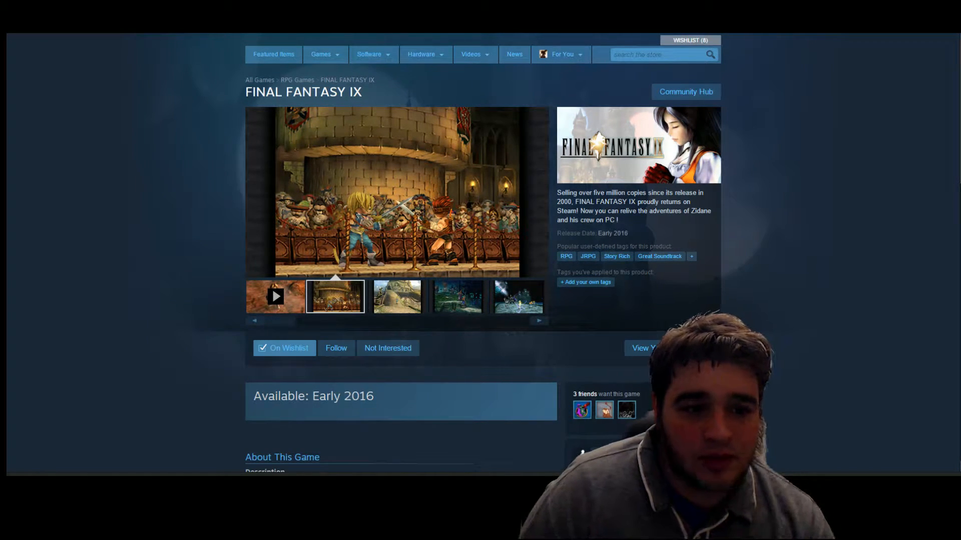
Step: View the giant-roots landscape, then the night battle near the castle screenshot
{"action": "left_click", "coordinate": [396, 296]}
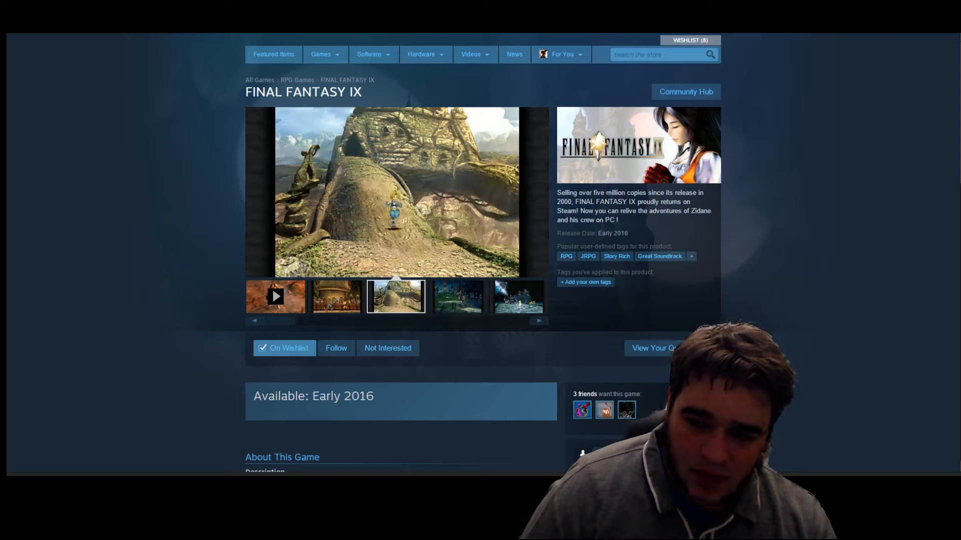
{"action": "left_click", "coordinate": [517, 297]}
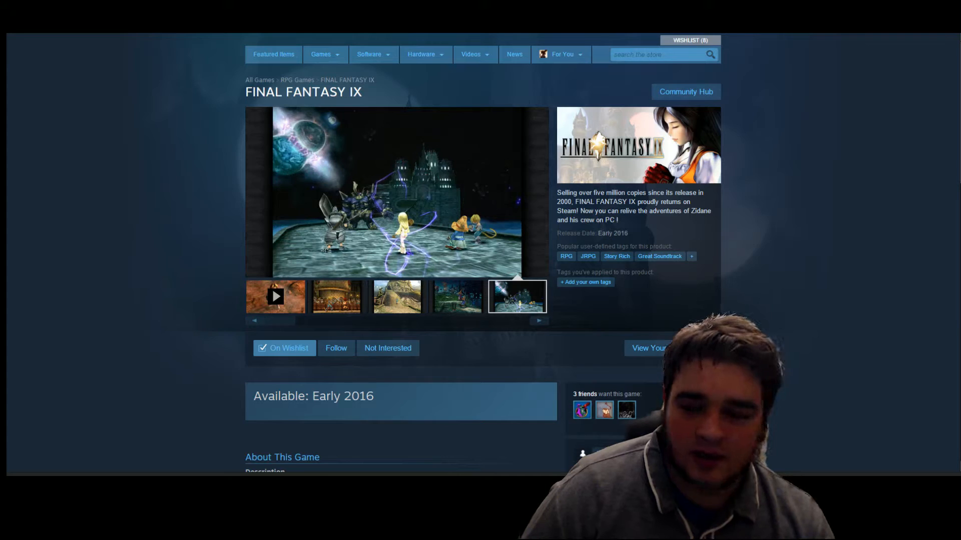